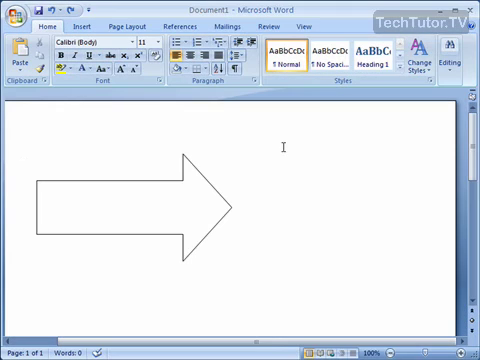
# Select the block arrow to bring up its fill and line settings
pyautogui.click(24, 162)
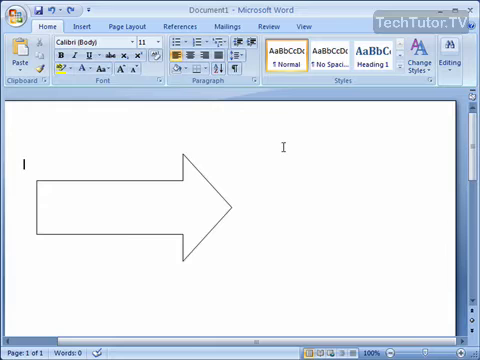
pyautogui.moveTo(204, 205)
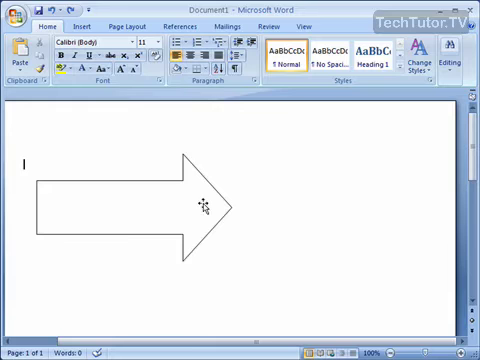
pyautogui.click(200, 205)
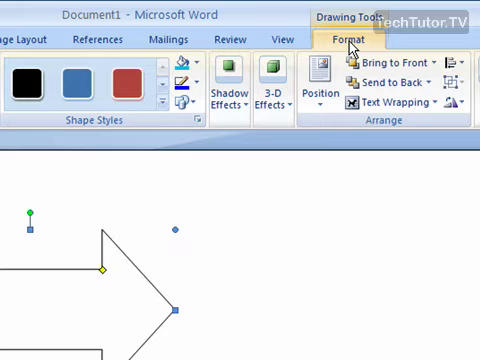
pyautogui.moveTo(80, 135)
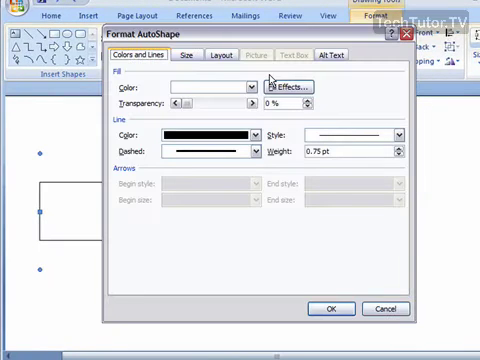
pyautogui.moveTo(205, 48)
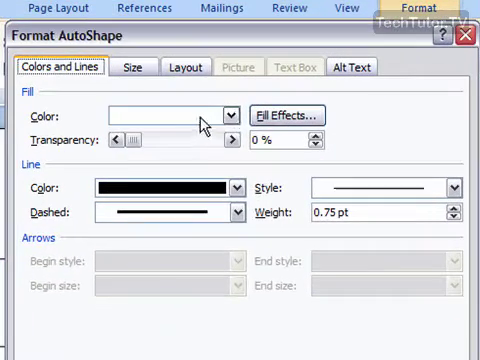
# Choose a dark red swatch from the Fill Color dropdown
pyautogui.click(227, 113)
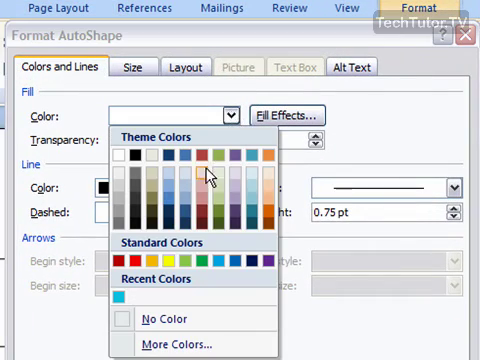
pyautogui.click(217, 157)
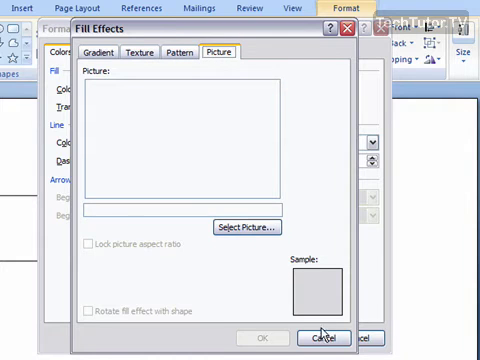
pyautogui.click(324, 337)
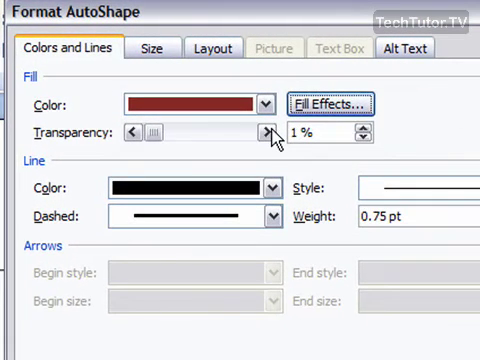
# Raise the fill transparency to 30% using the slider and value box
pyautogui.click(272, 133)
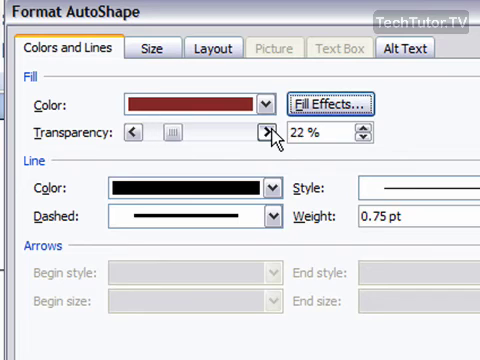
pyautogui.click(265, 134)
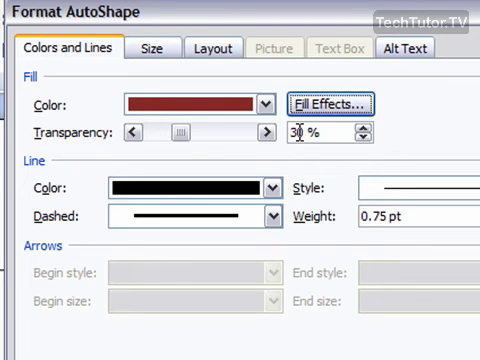